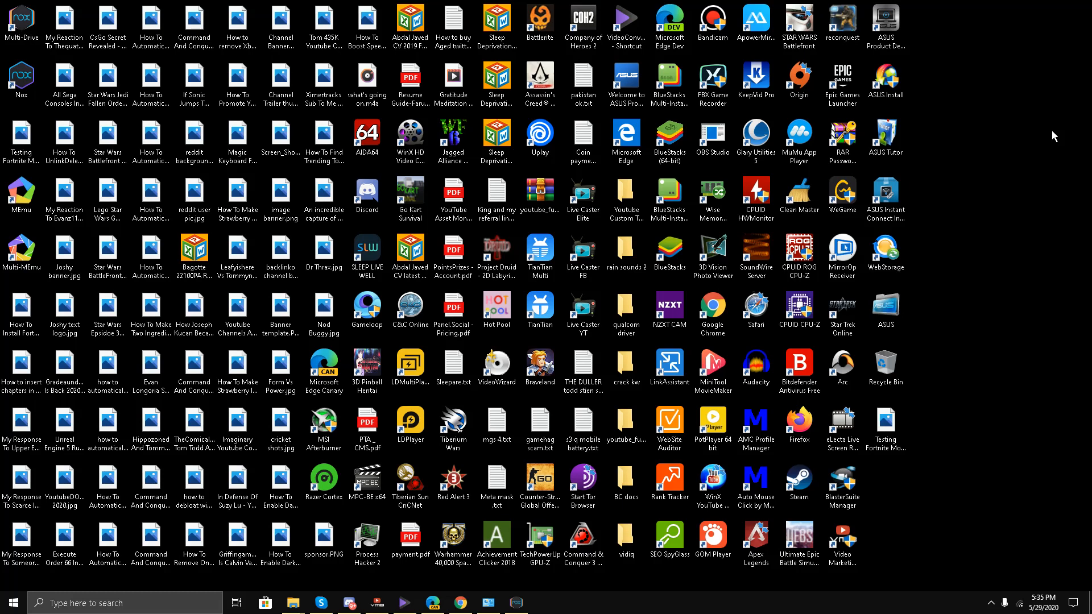
Start the Android 7 Nox instance from Multi-Drive
{"action": "left_click", "coordinate": [513, 601]}
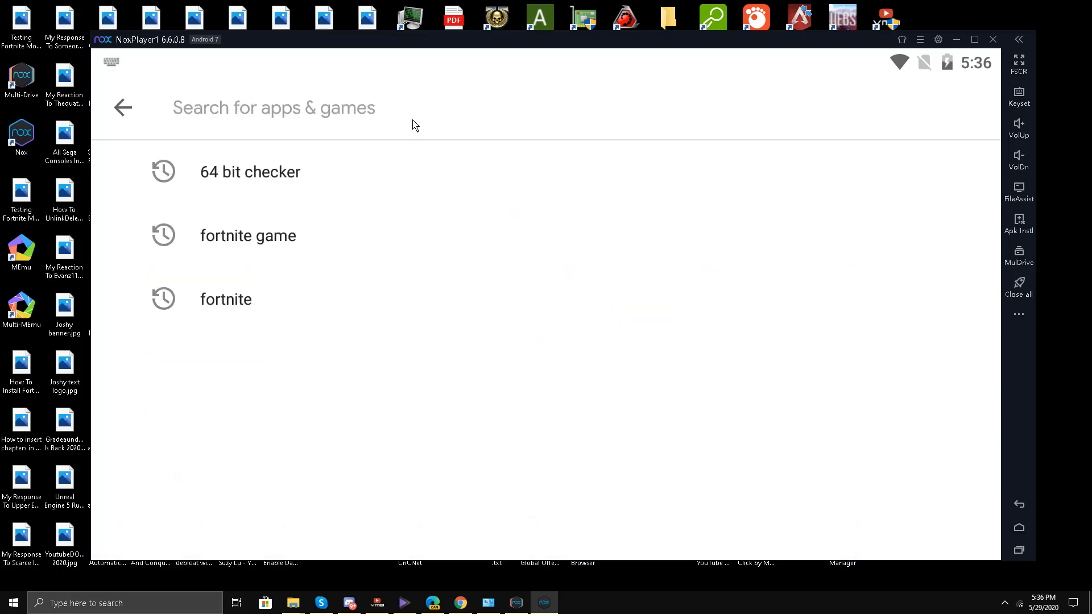
Search the Play Store for 'fortnite' and find no Fortnite game in the results
{"action": "type", "text": "fortnite"}
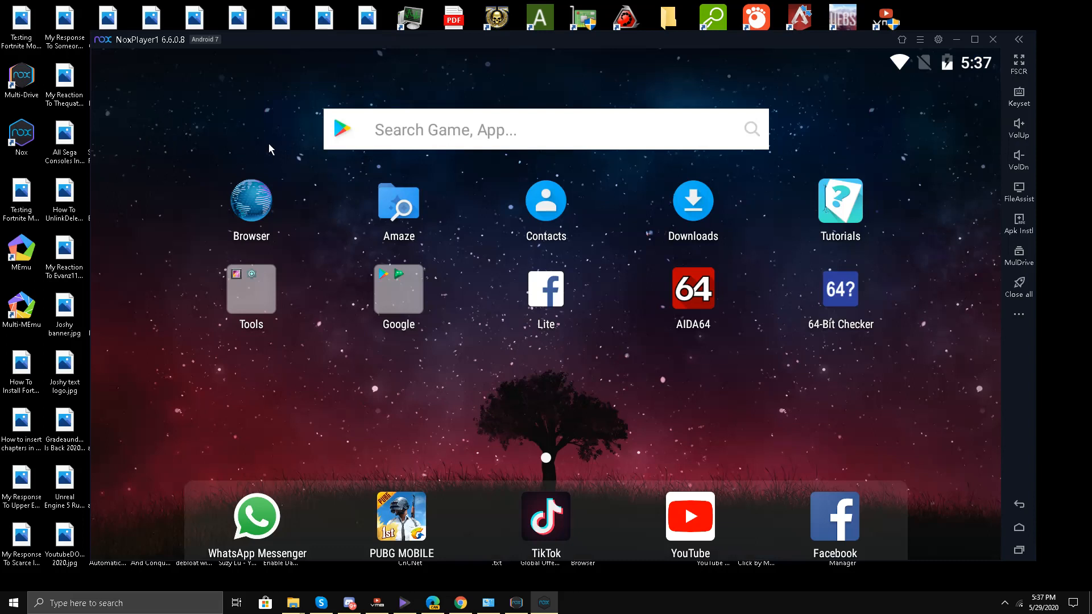
{"action": "mouse_move", "coordinate": [341, 154]}
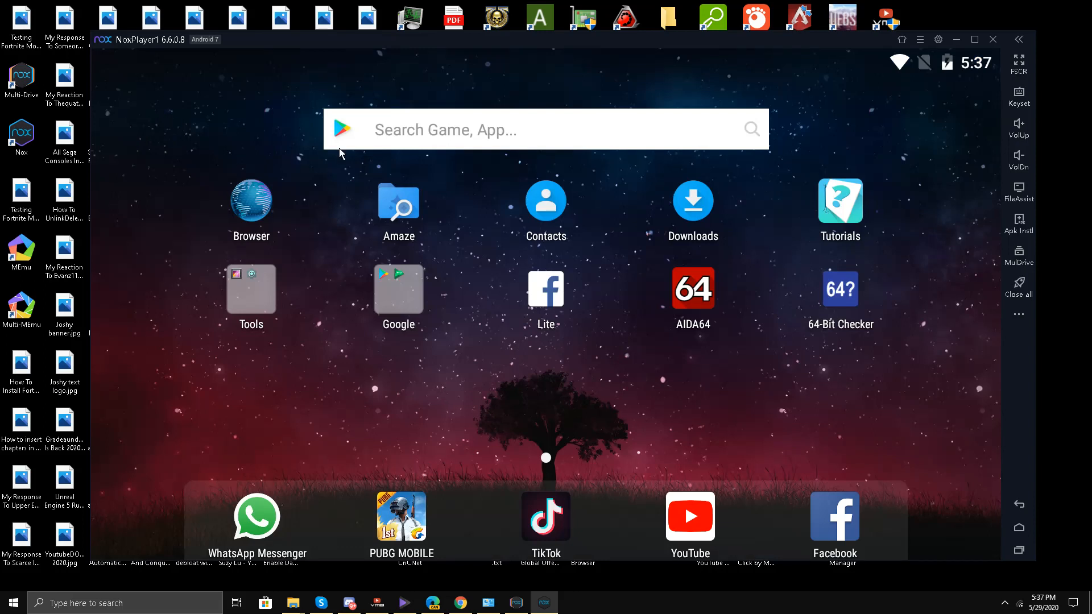
{"action": "mouse_move", "coordinate": [362, 209]}
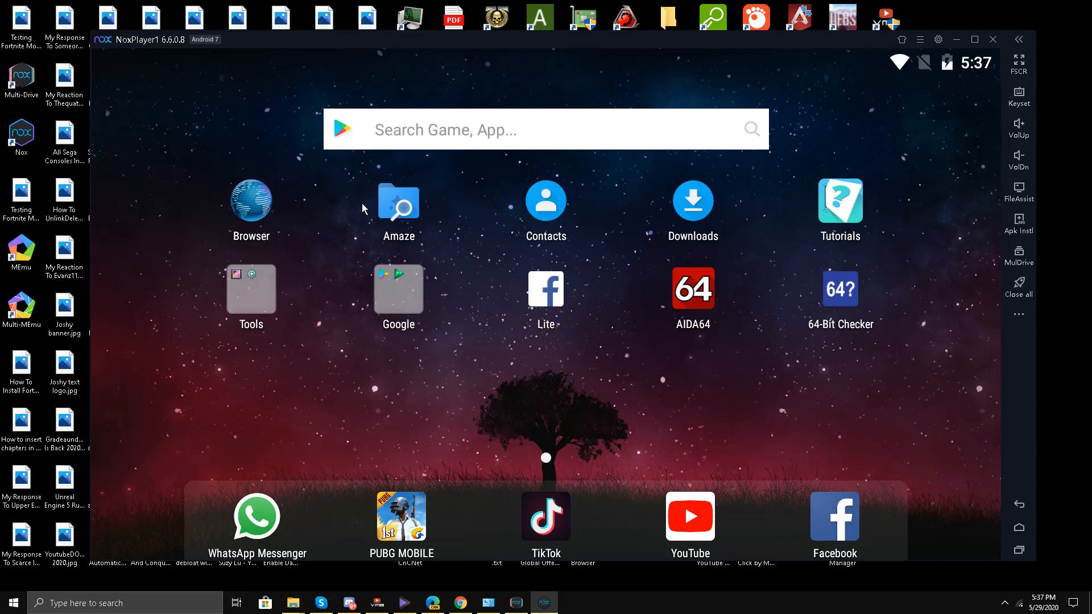